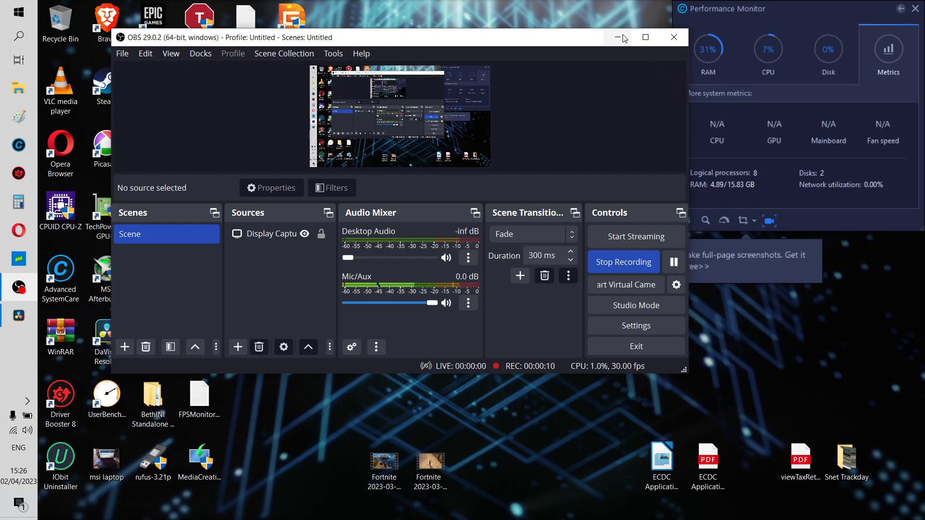
pyautogui.moveTo(617, 37)
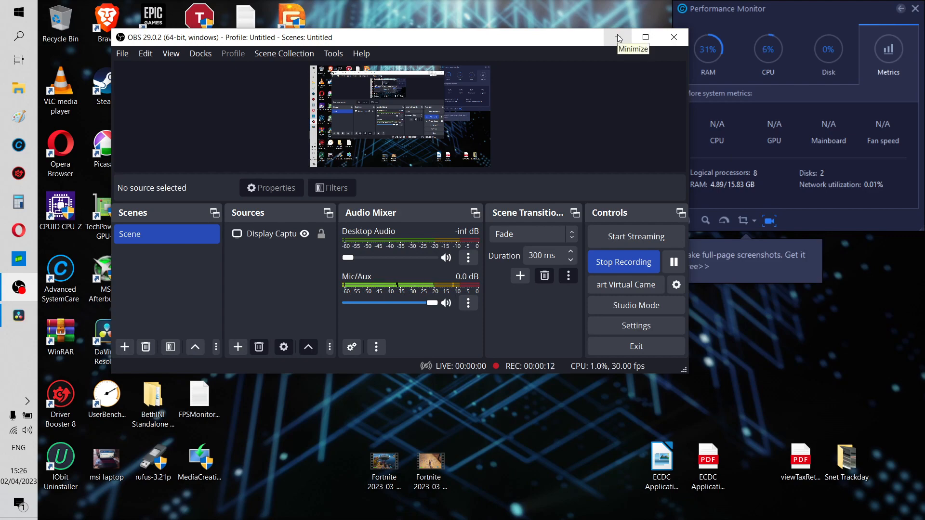
# Minimize the OBS Studio window so it keeps recording in the background.
pyautogui.click(618, 37)
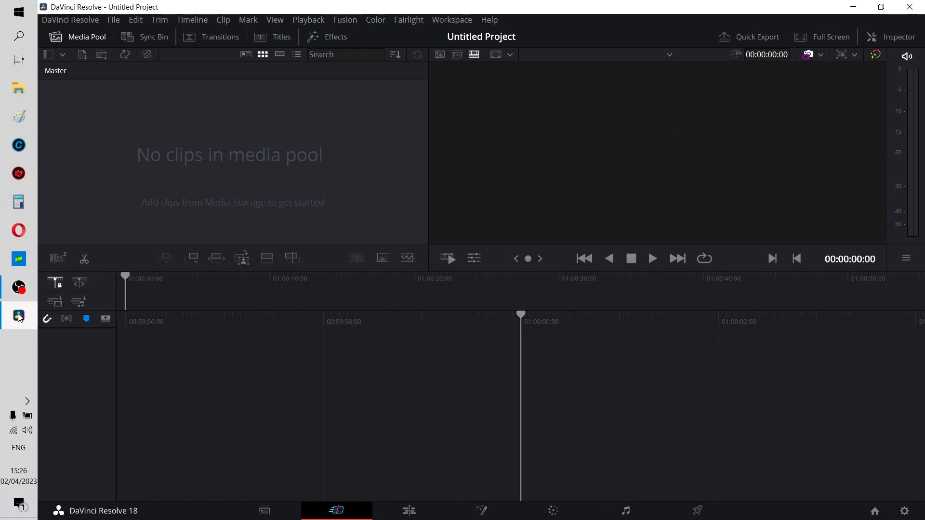
pyautogui.moveTo(322, 177)
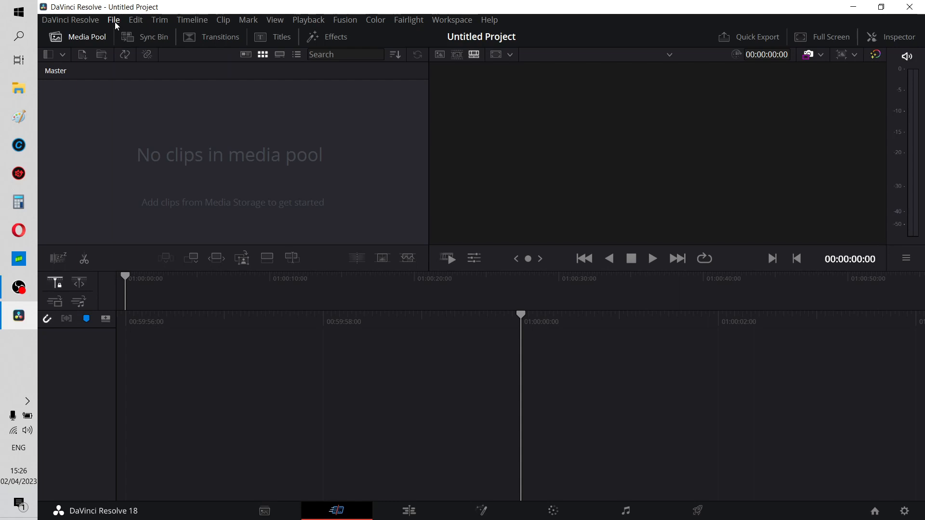
# Open DaVinci Resolve's File menu to browse the Import options.
pyautogui.click(114, 20)
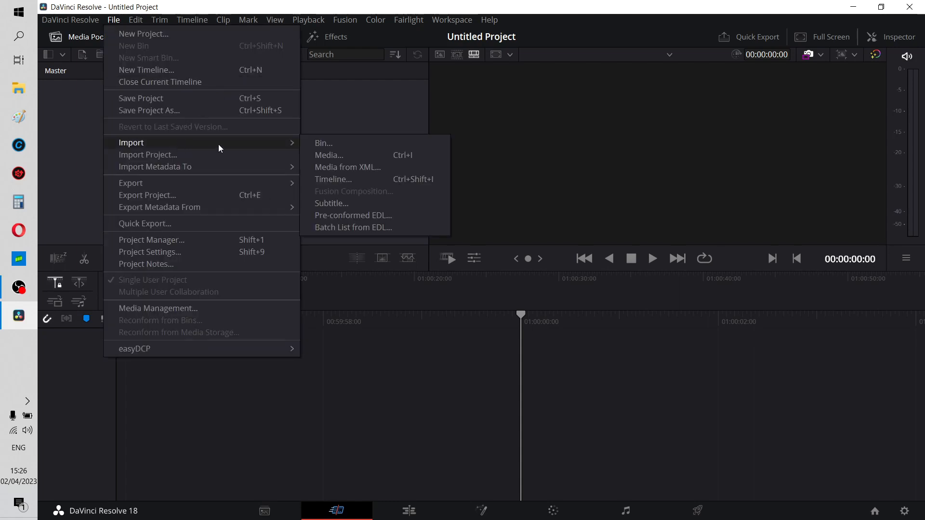
pyautogui.moveTo(329, 154)
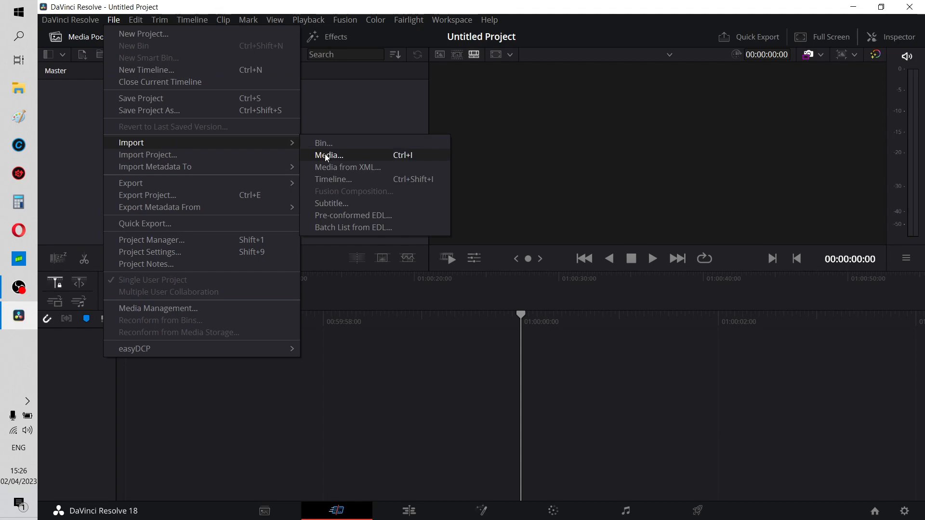
# Import the Raider Fortnite i5 1440p clip from drive D: into the media pool.
pyautogui.click(328, 154)
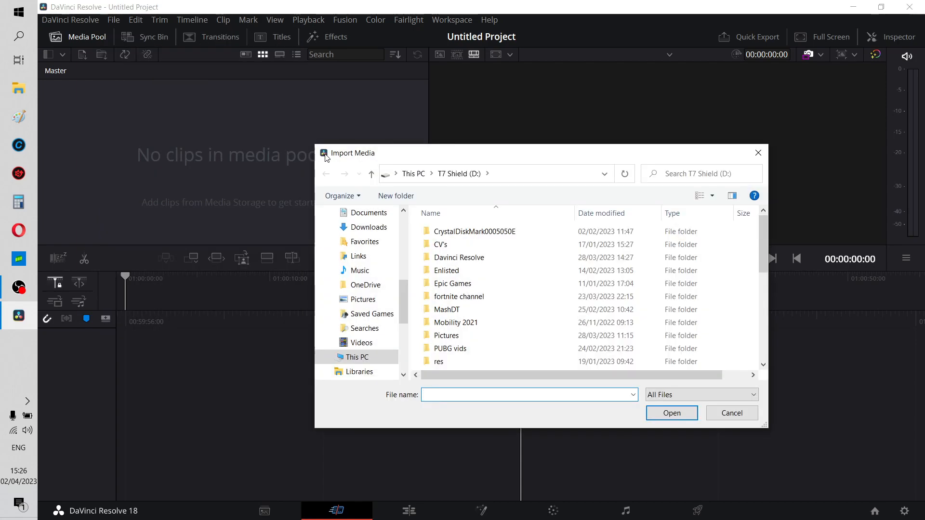
pyautogui.click(440, 245)
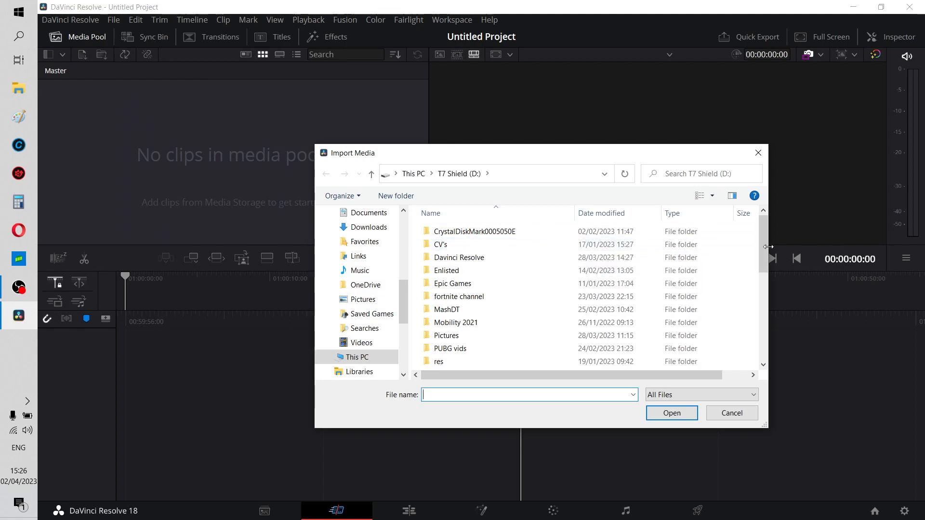
pyautogui.scroll(-3)
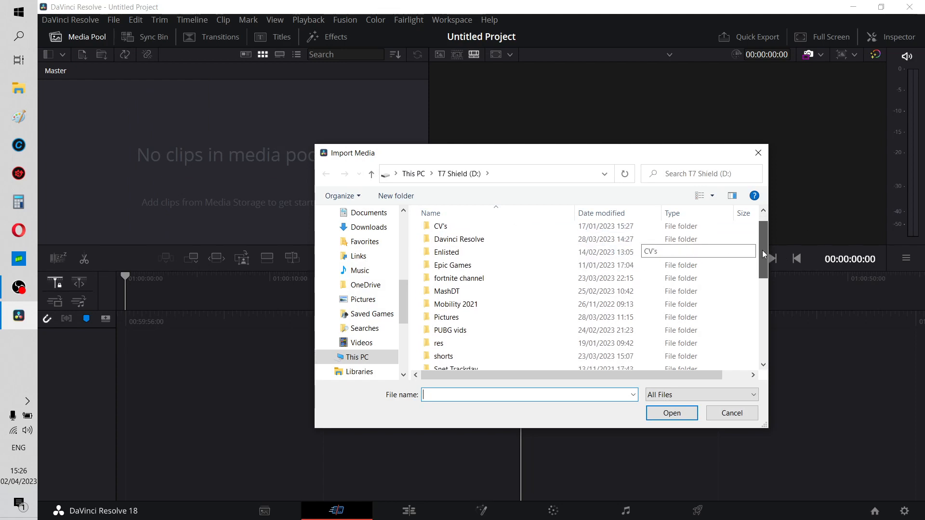
pyautogui.scroll(-3)
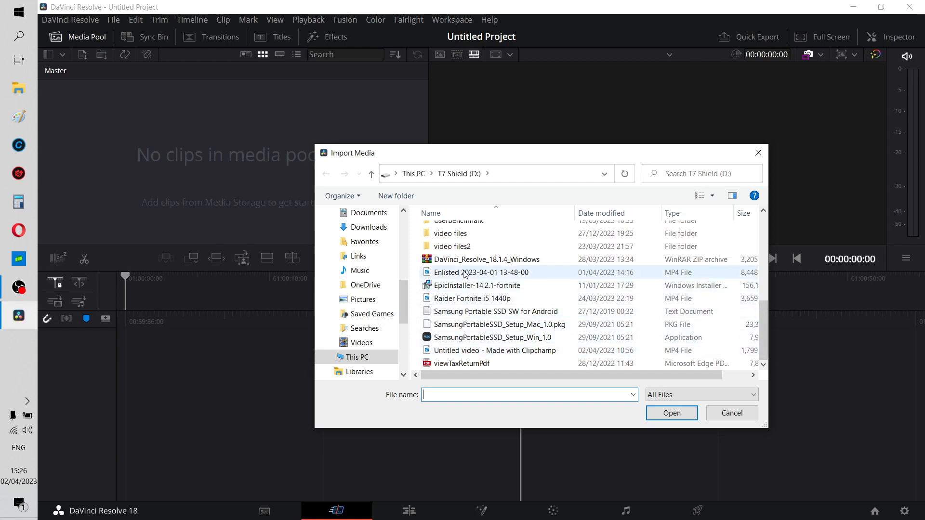
pyautogui.click(471, 298)
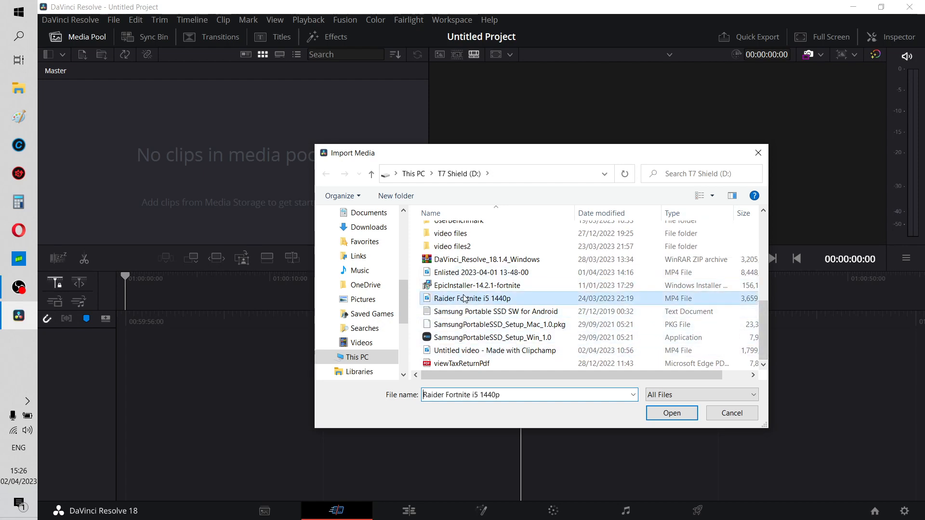
pyautogui.click(671, 413)
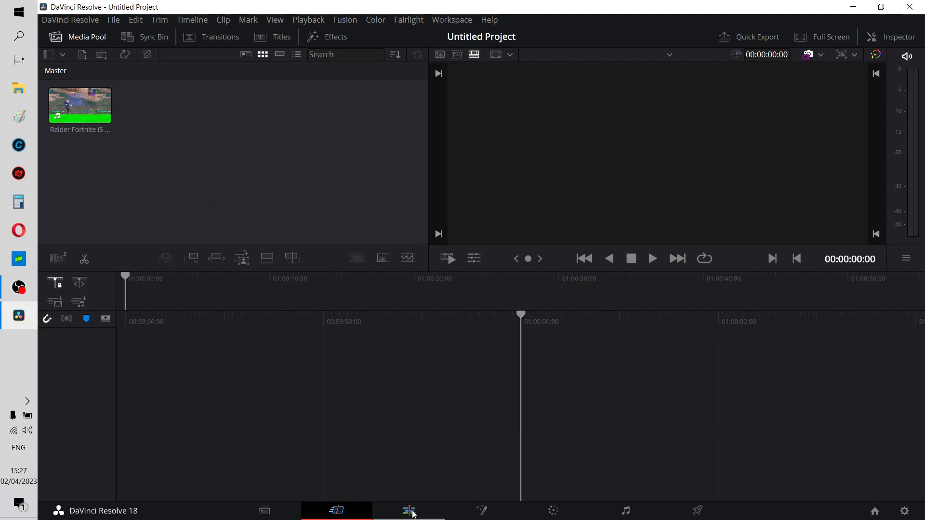
# Play the Fortnite clip on Timeline 1 on the Edit page, exposing the green band.
pyautogui.click(410, 511)
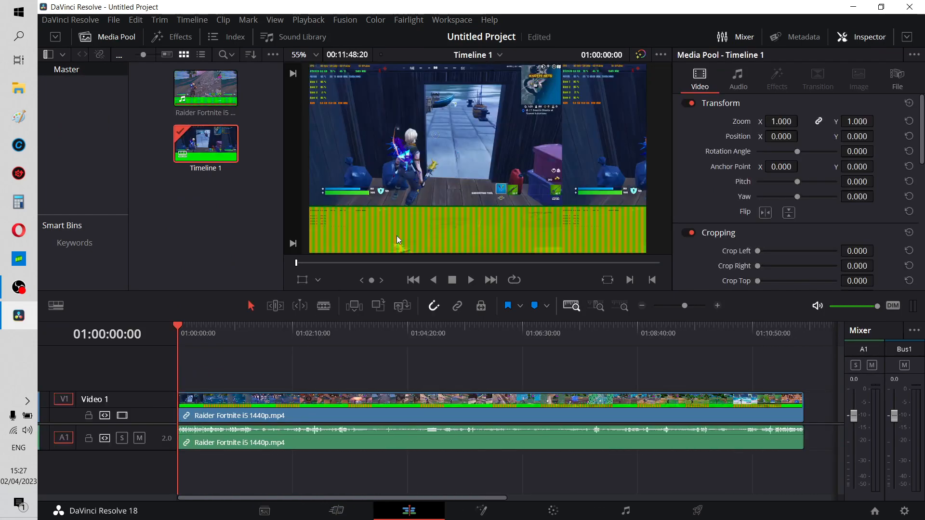
pyautogui.click(470, 280)
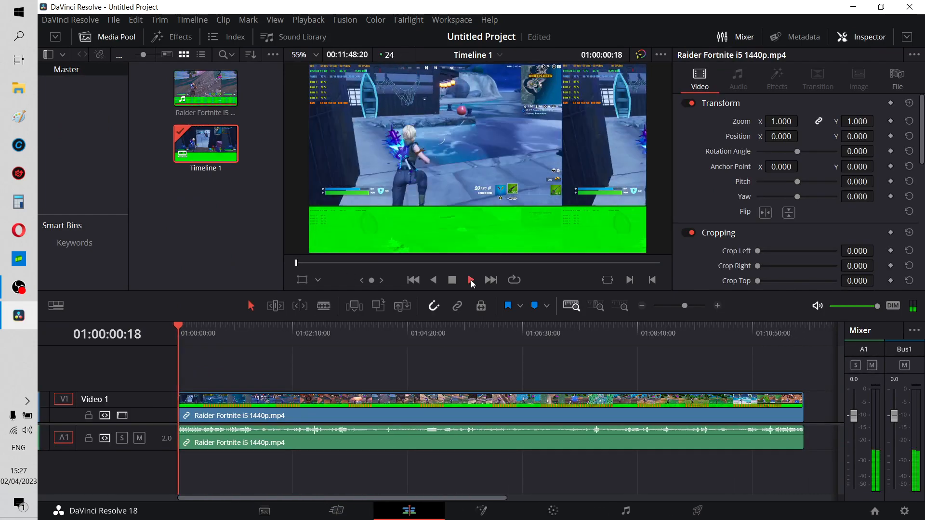
pyautogui.click(470, 280)
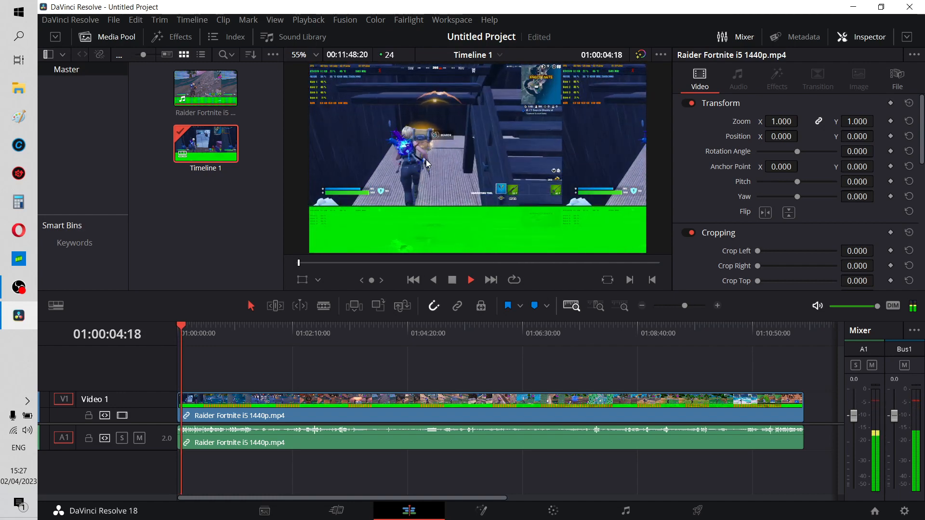
pyautogui.click(470, 280)
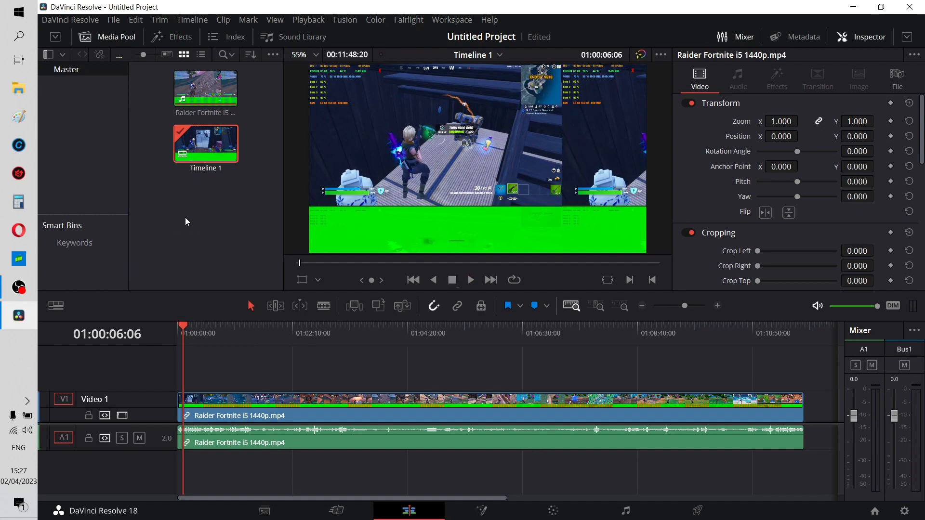
pyautogui.click(308, 19)
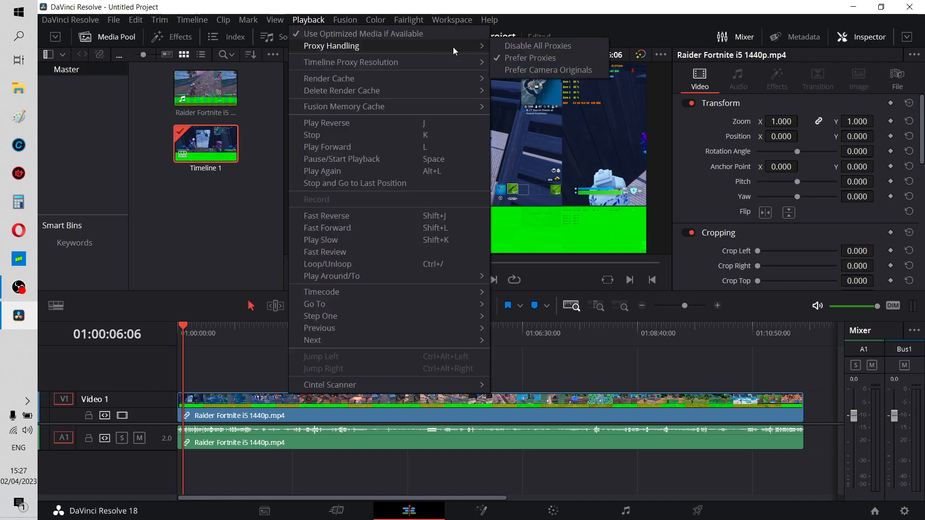
pyautogui.moveTo(547, 70)
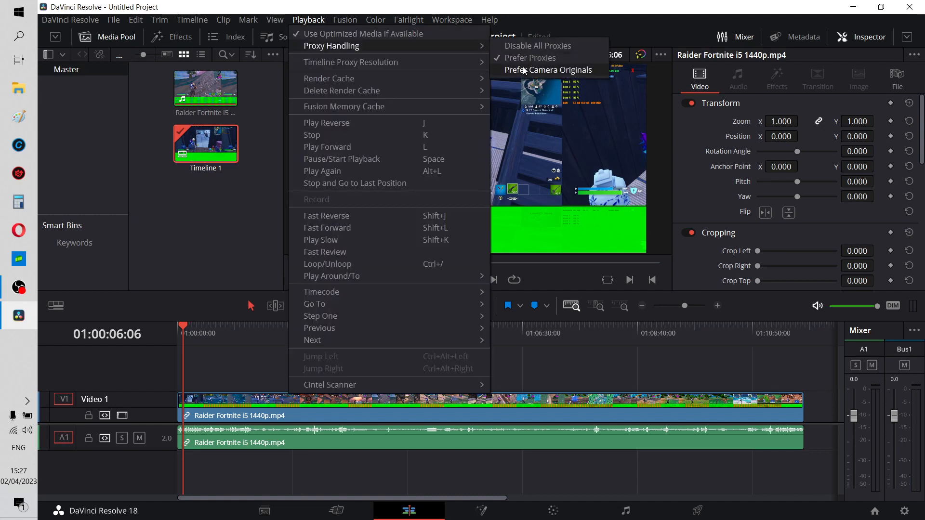
# Set Proxy Handling to Prefer Camera Originals; the green band remains.
pyautogui.click(408, 19)
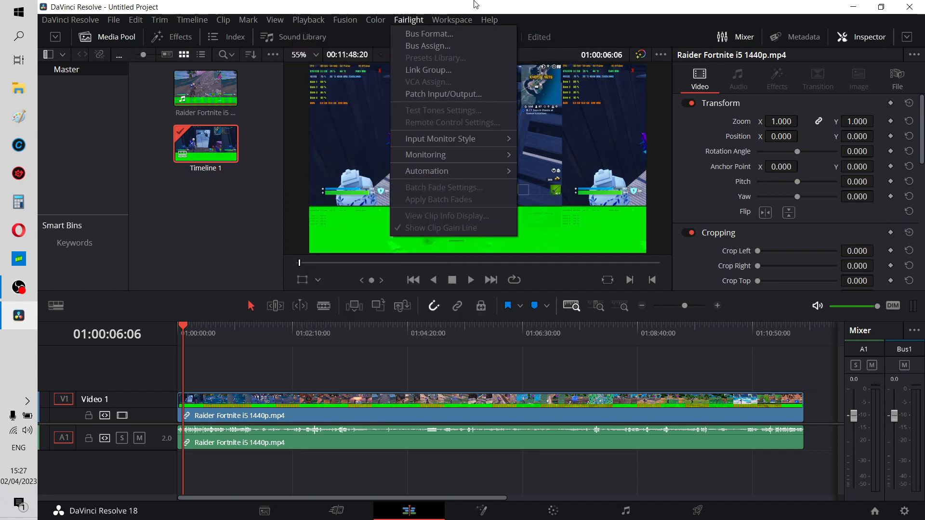
pyautogui.moveTo(855, 6)
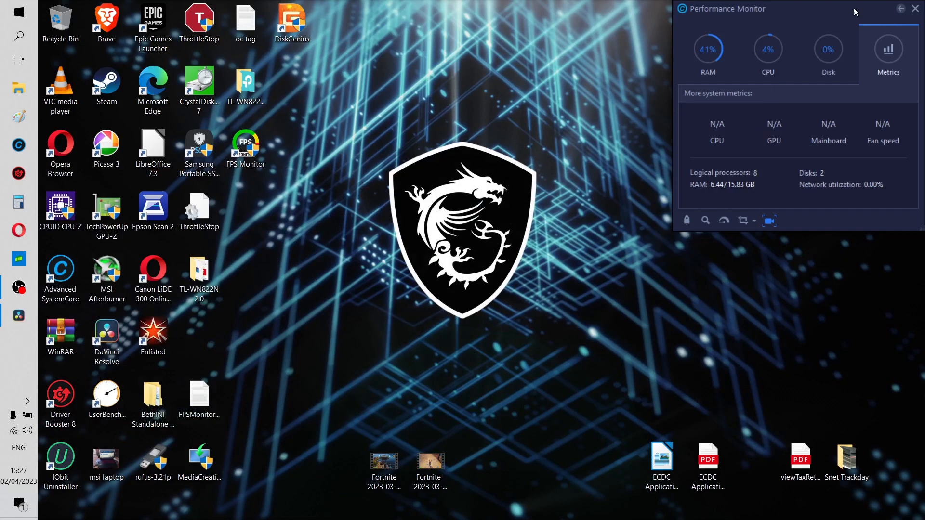
pyautogui.moveTo(19, 36)
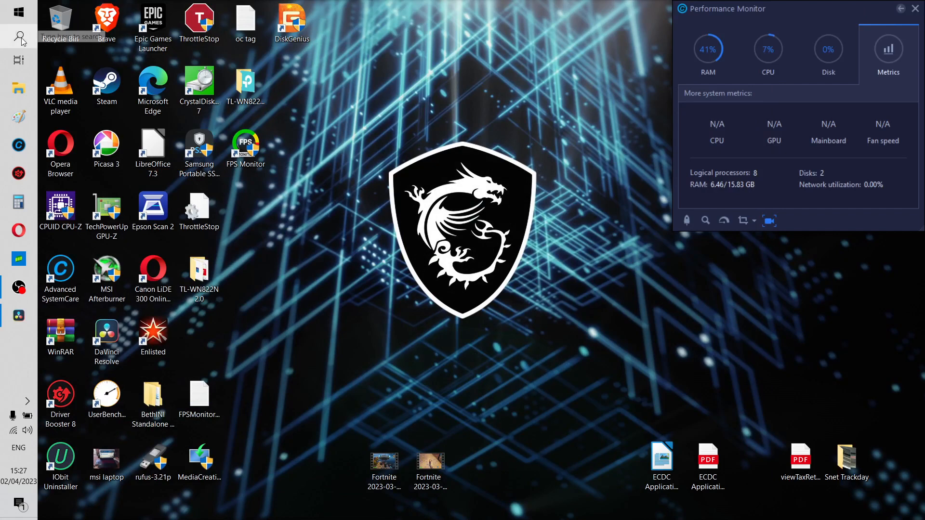
# Open the taskbar search panel to launch Clipchamp – Video Editor from Recent.
pyautogui.click(18, 35)
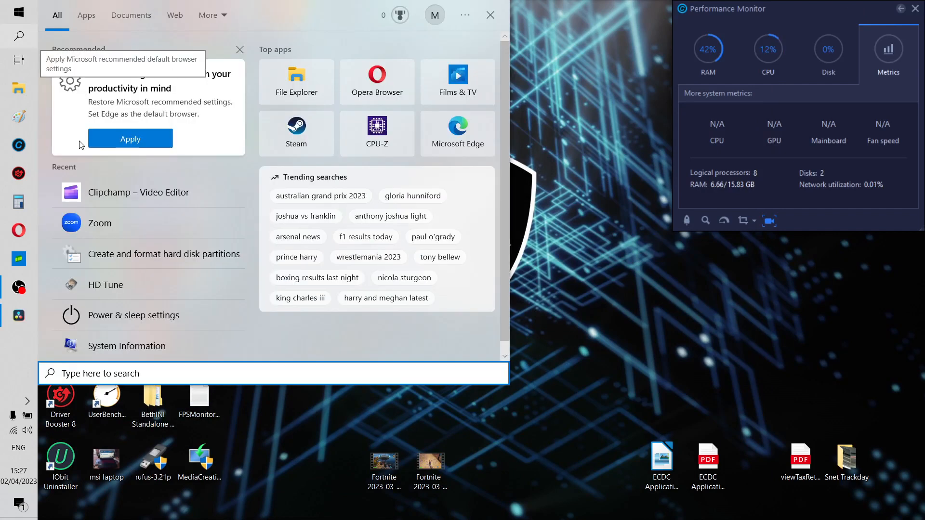
pyautogui.moveTo(127, 198)
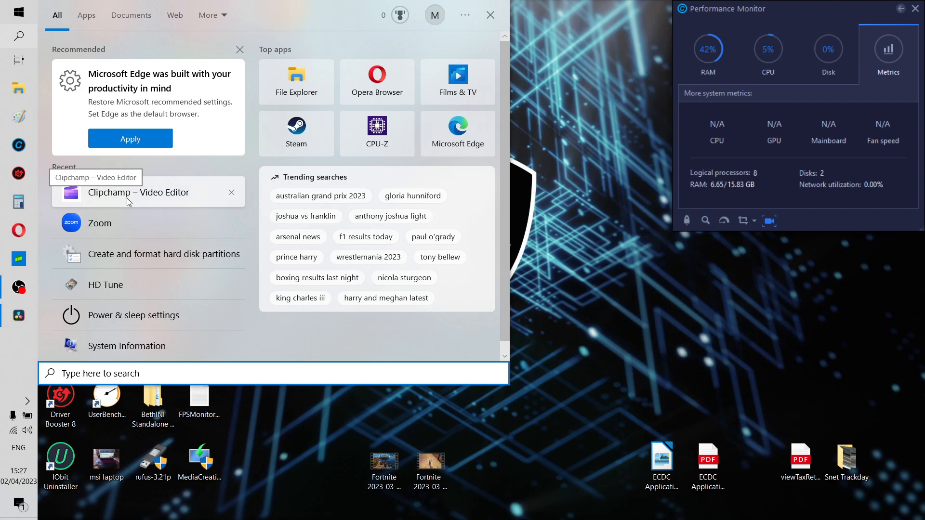
pyautogui.moveTo(147, 195)
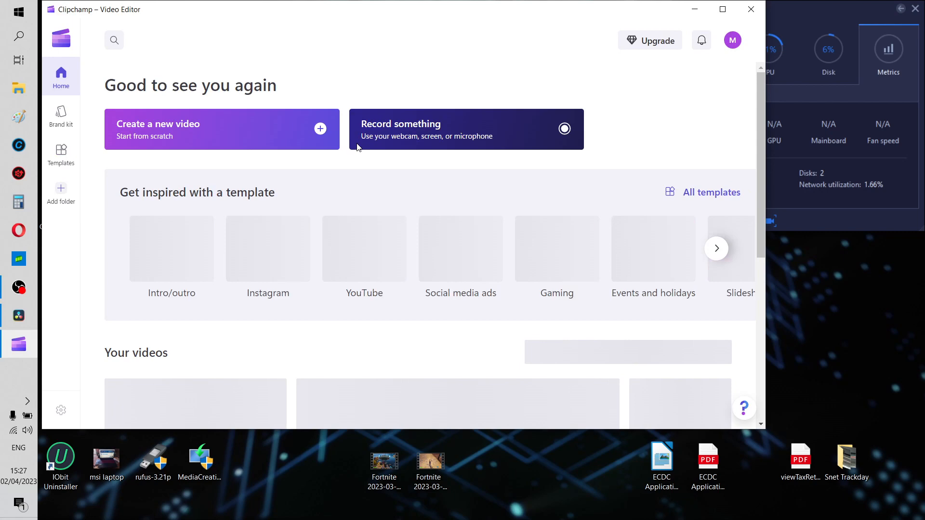
# Create a new blank Clipchamp video and bring up the Import media picker.
pyautogui.click(221, 129)
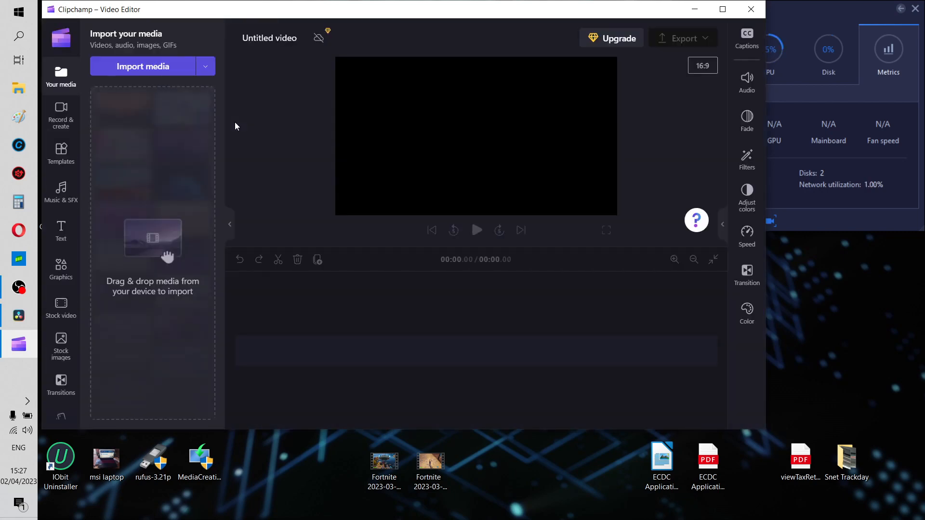
pyautogui.moveTo(184, 66)
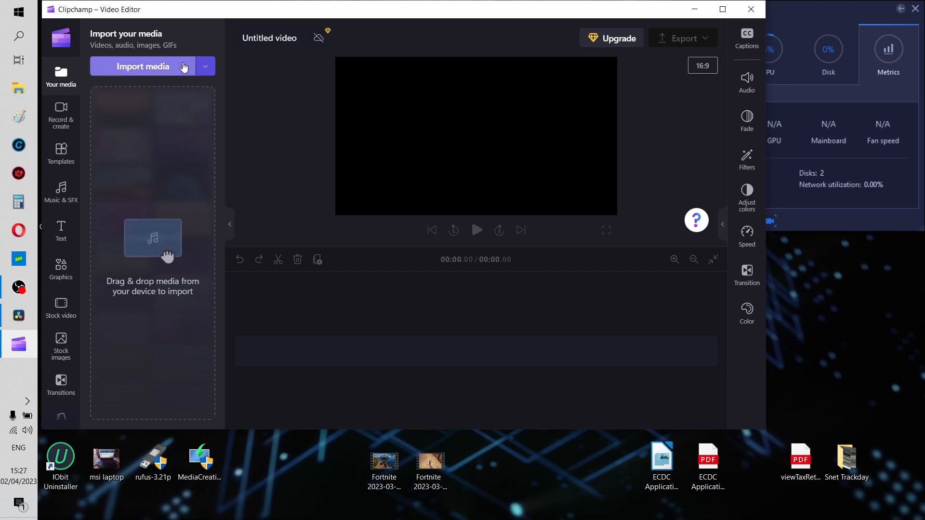
pyautogui.click(142, 66)
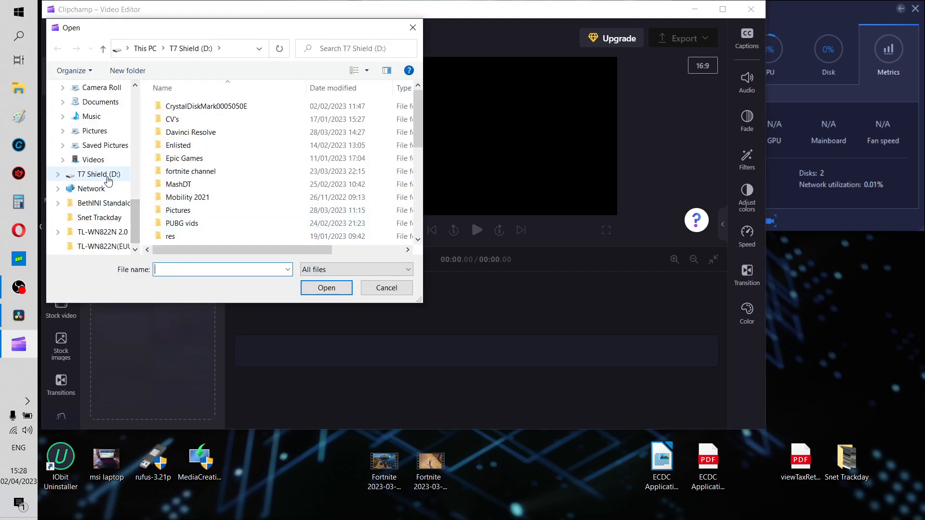
# Choose the Raider Fortnite i5 1440p clip from T7 Shield (D:) to import.
pyautogui.click(95, 174)
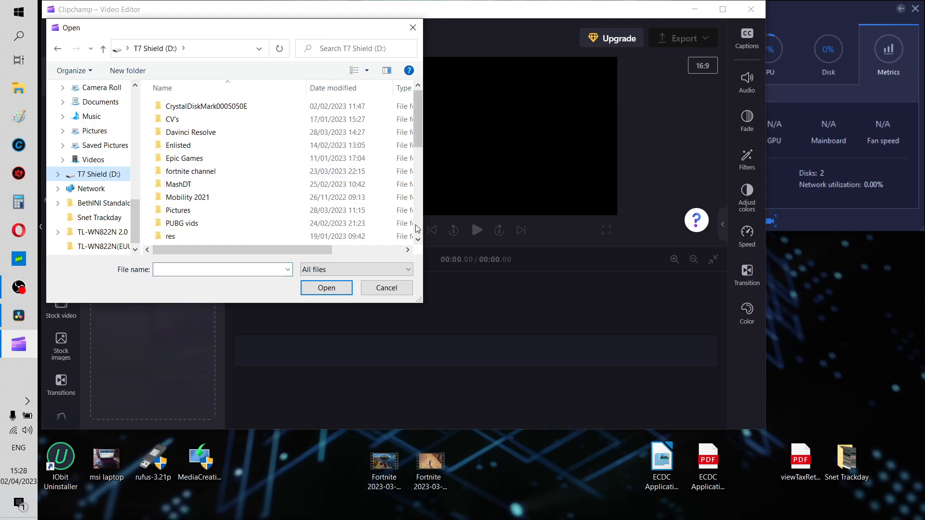
pyautogui.scroll(-3)
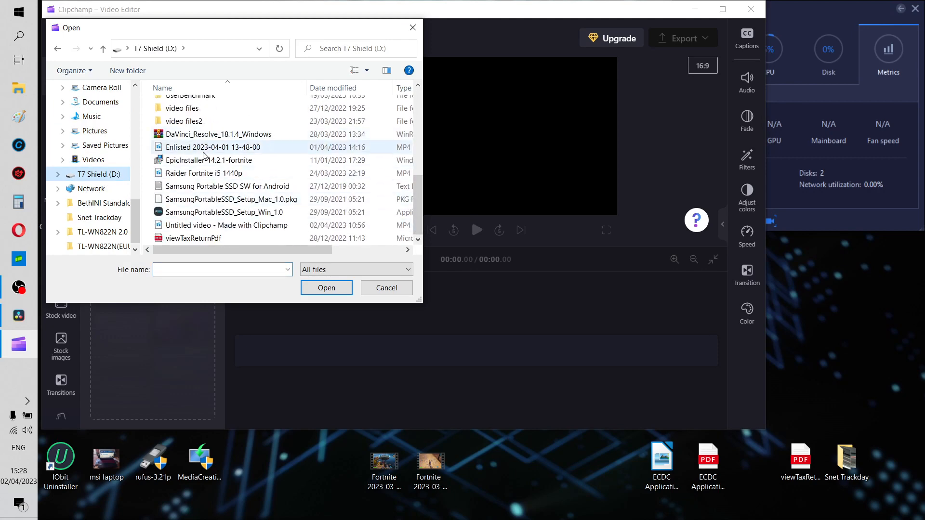
pyautogui.click(325, 288)
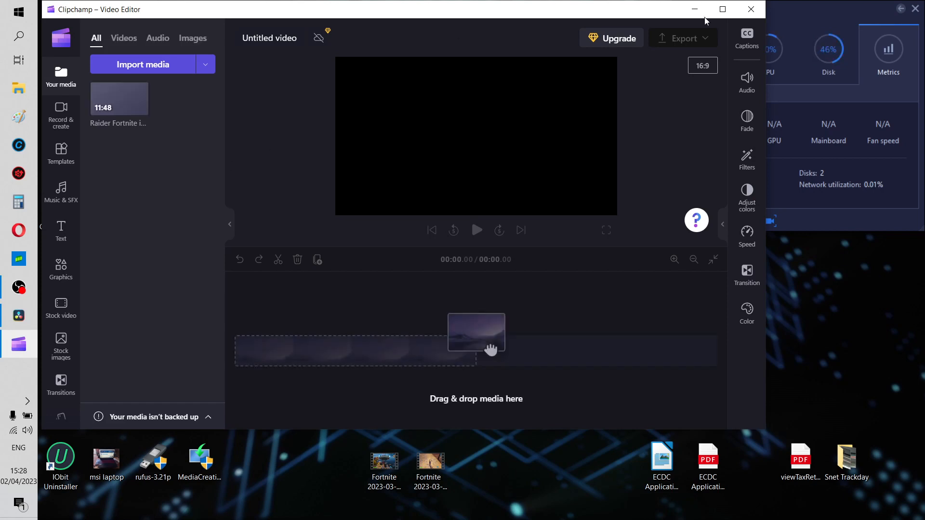
pyautogui.moveTo(118, 98)
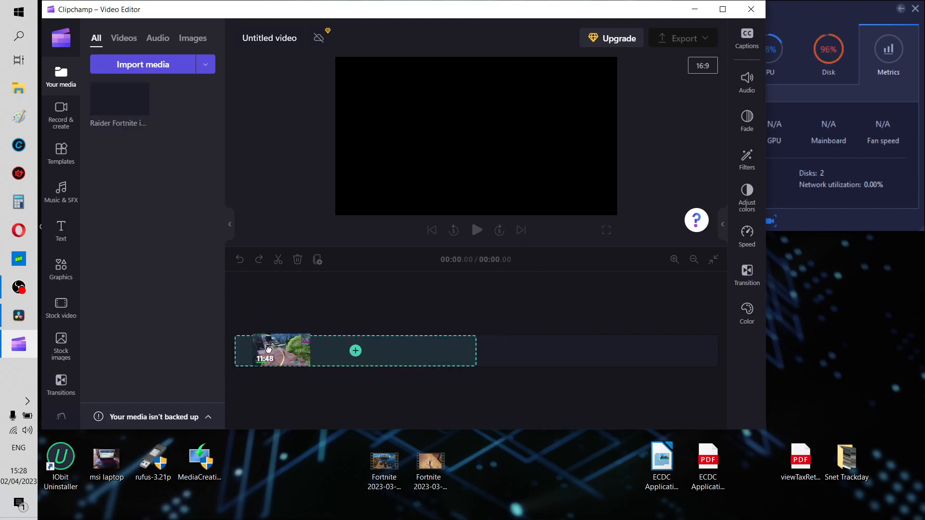
# Place the Raider Fortnite clip on the timeline; the preview shows no green band.
pyautogui.click(355, 351)
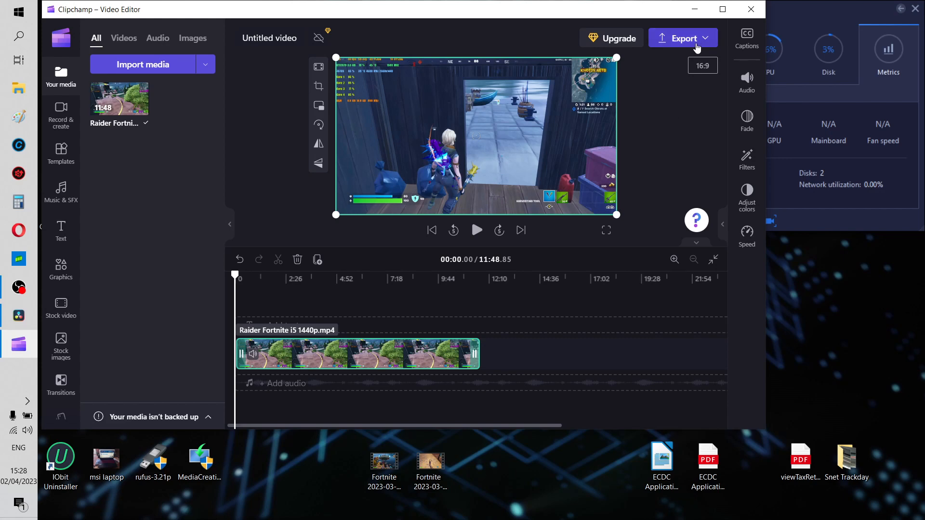
# Export the video at 1080p, close Clipchamp, and bring DaVinci Resolve back up.
pyautogui.click(683, 38)
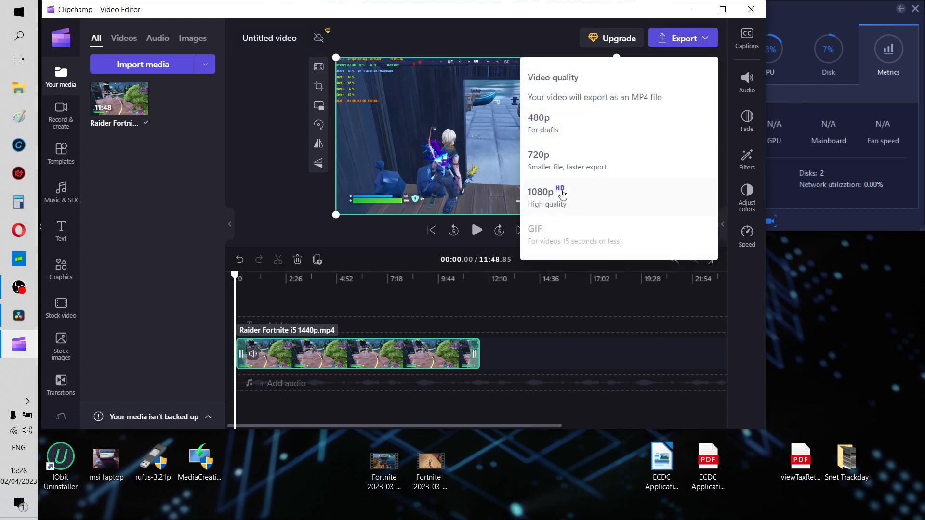
pyautogui.click(541, 196)
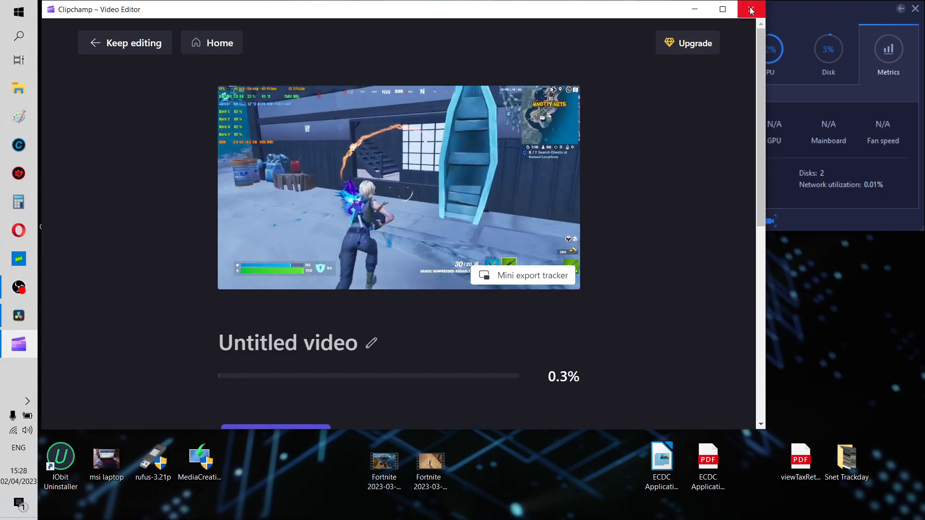
pyautogui.click(751, 9)
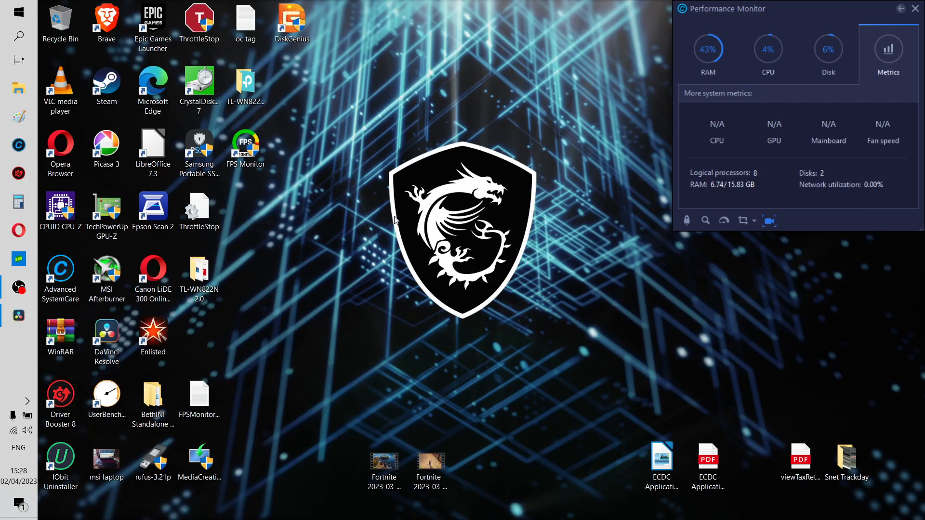
pyautogui.click(19, 315)
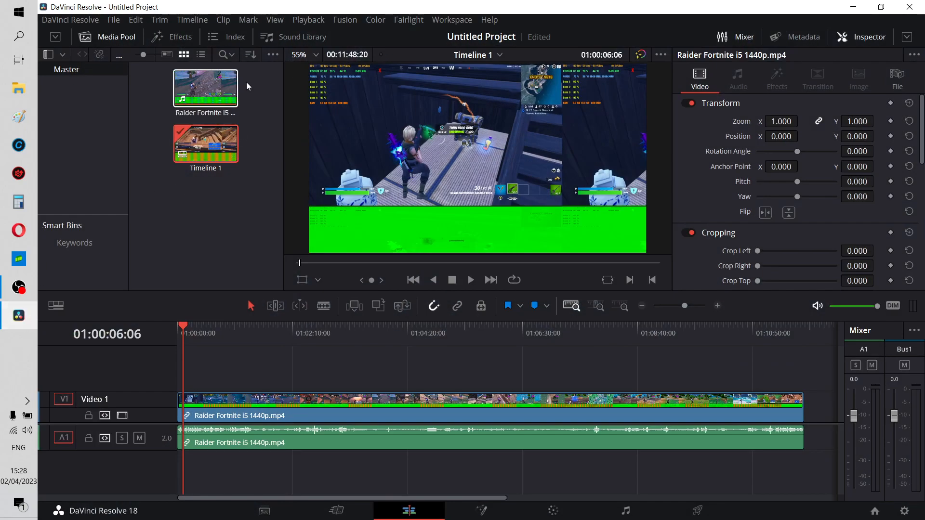
# Remove the Raider 1440p clip from the media pool and quit Resolve without saving.
pyautogui.rightClick(205, 89)
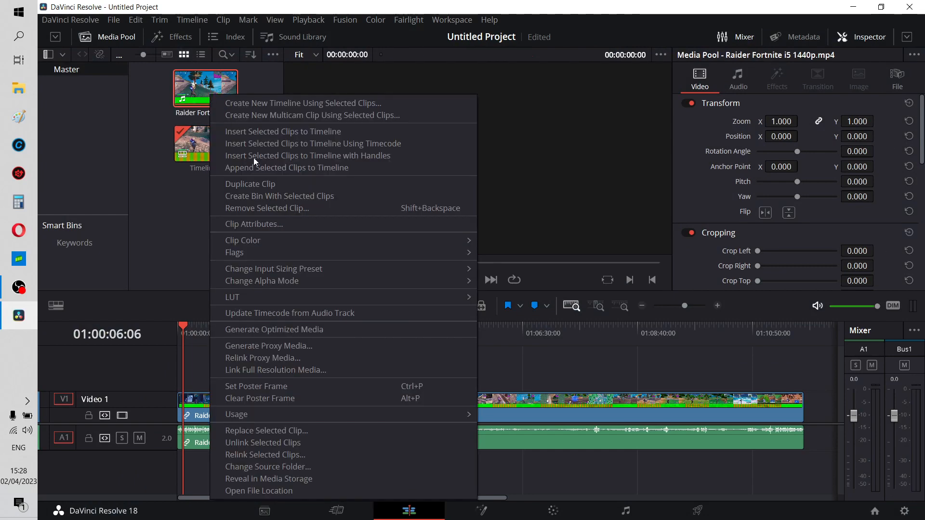
pyautogui.moveTo(273, 324)
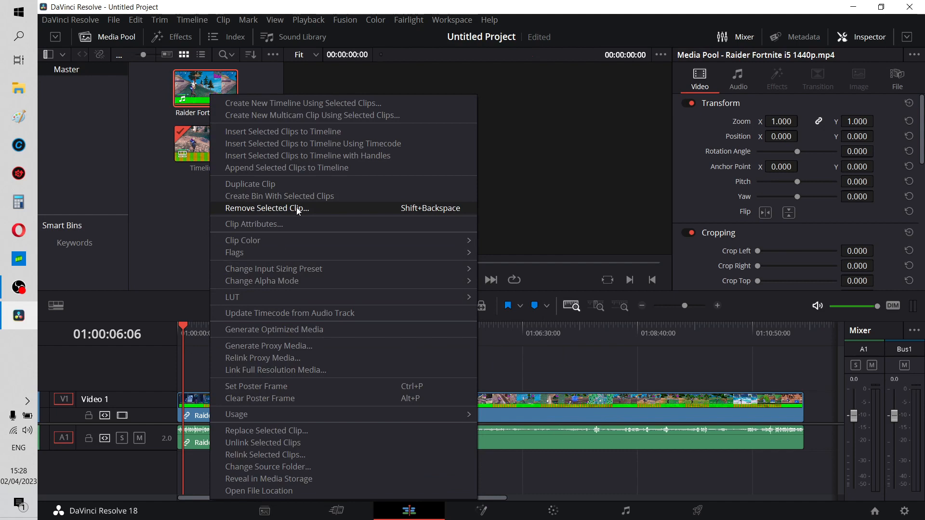
pyautogui.click(266, 208)
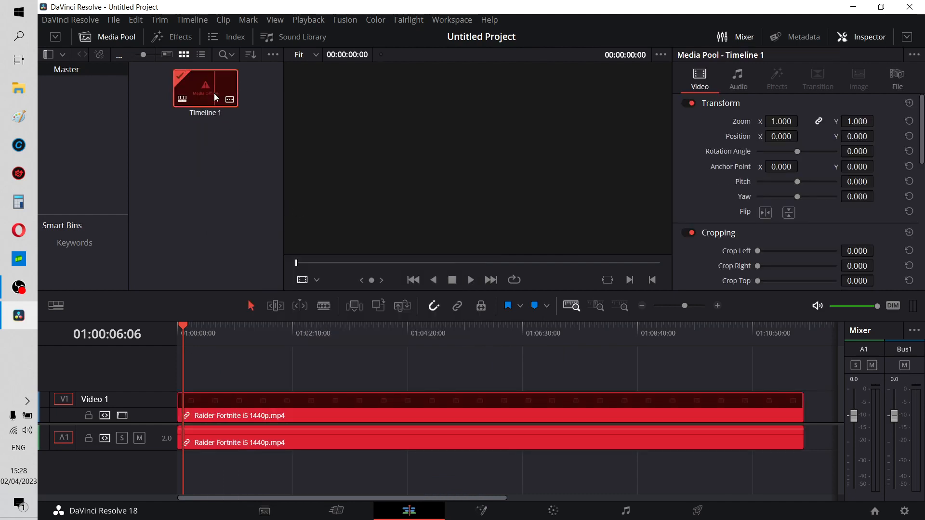
pyautogui.click(910, 6)
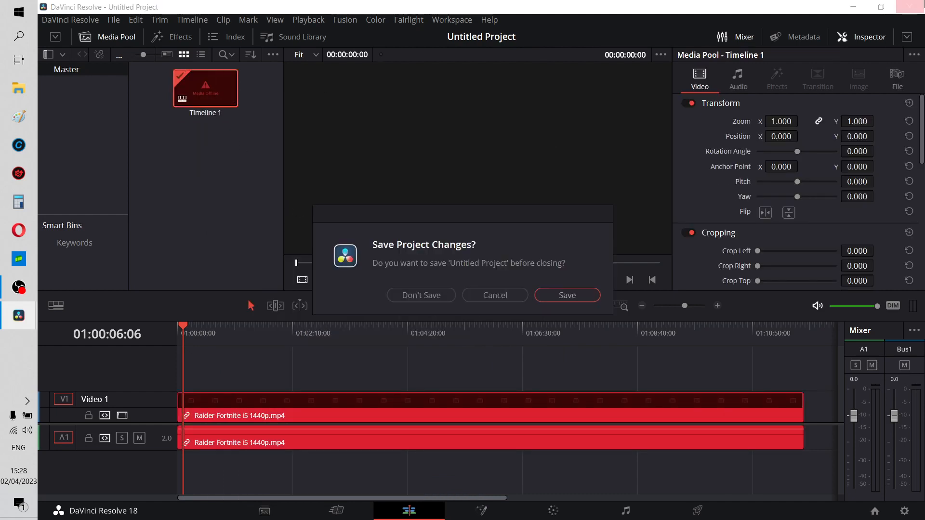
pyautogui.click(421, 295)
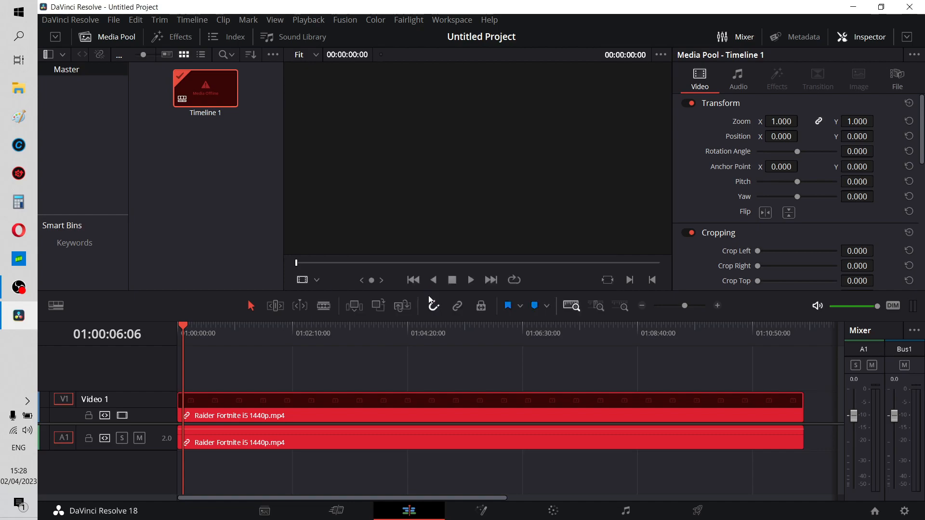
pyautogui.click(854, 6)
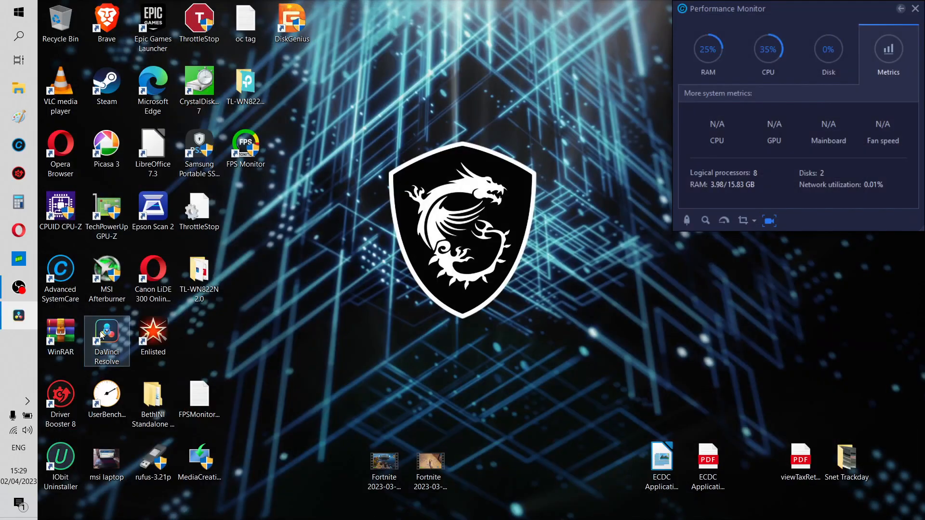
# Relaunch DaVinci Resolve into the empty Untitled Project and bring up the File menu.
pyautogui.doubleClick(107, 336)
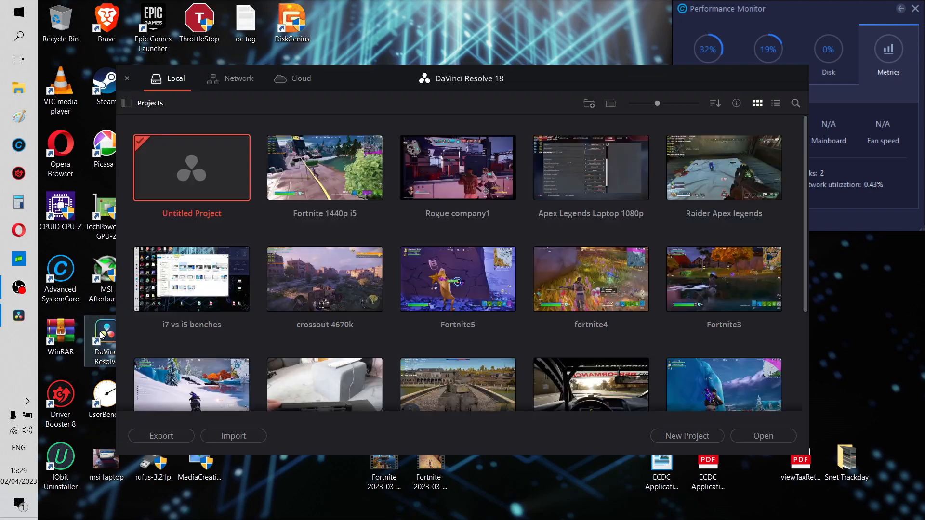
pyautogui.click(126, 79)
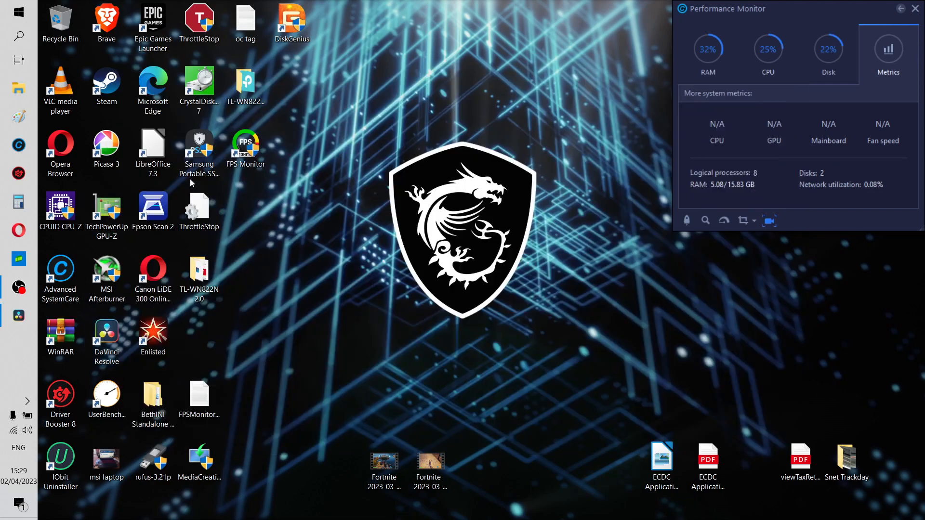
pyautogui.click(113, 19)
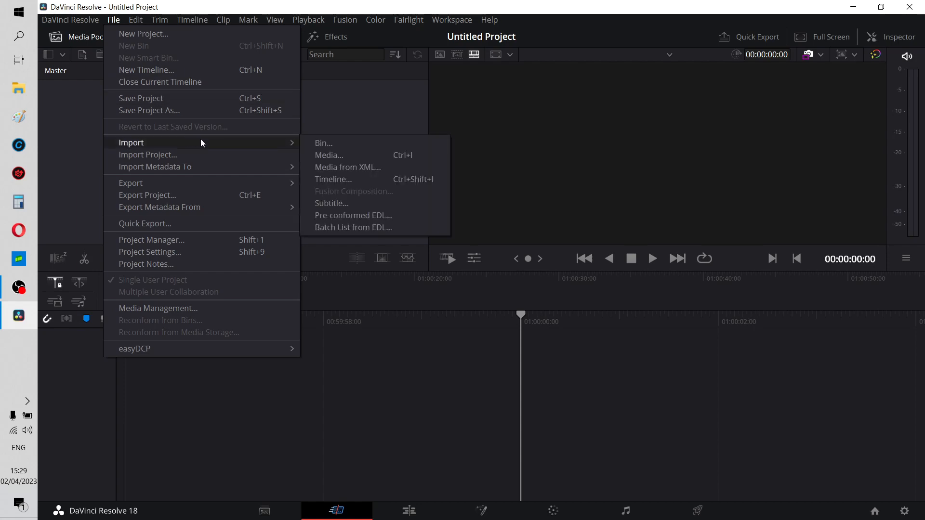
pyautogui.moveTo(288, 142)
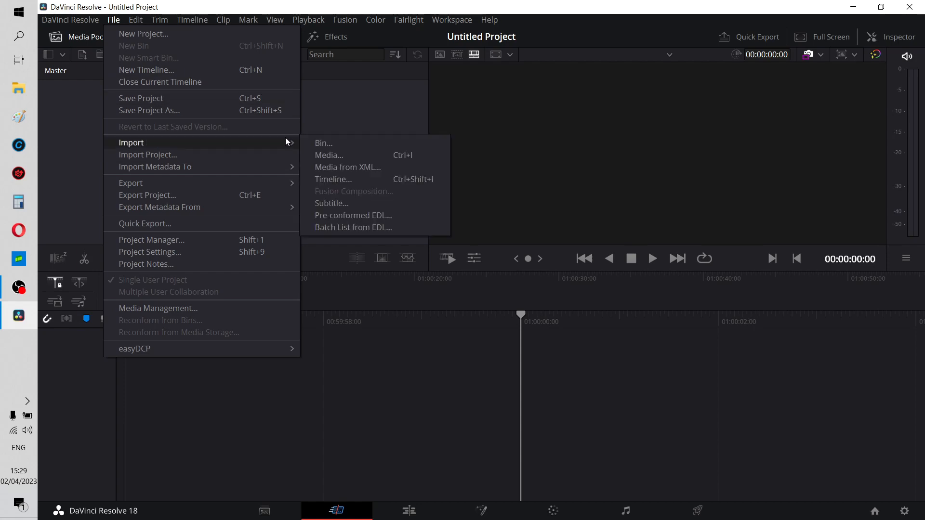
# Browse to 'Untitled video - Made with Clipchamp' and import it as project media.
pyautogui.click(329, 155)
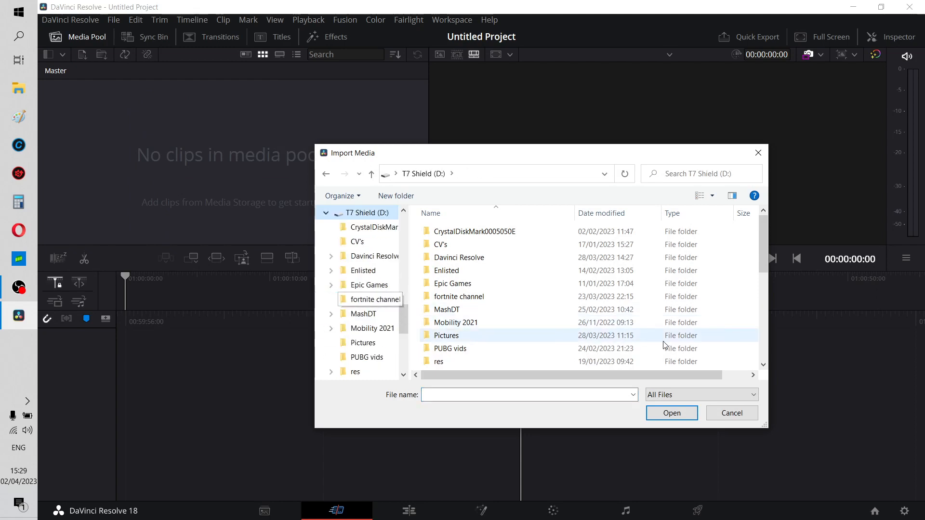
pyautogui.moveTo(750, 342)
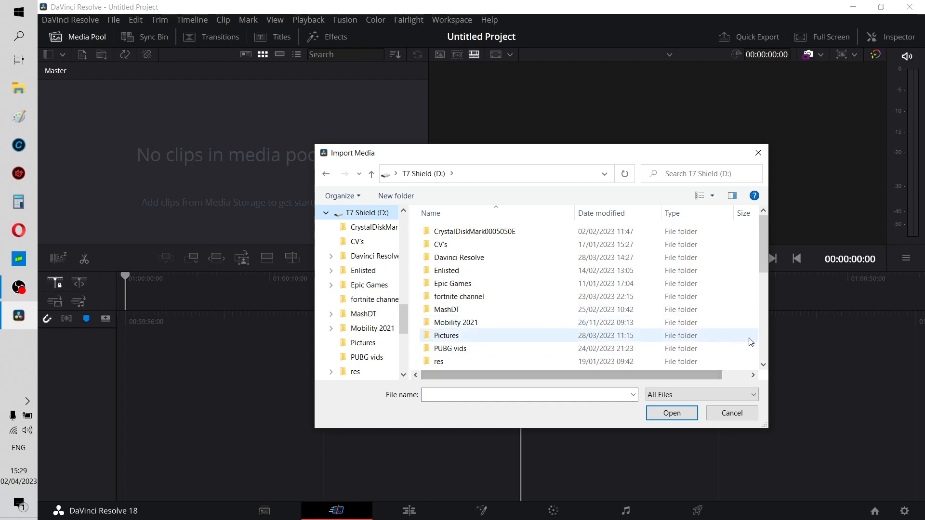
pyautogui.scroll(-3)
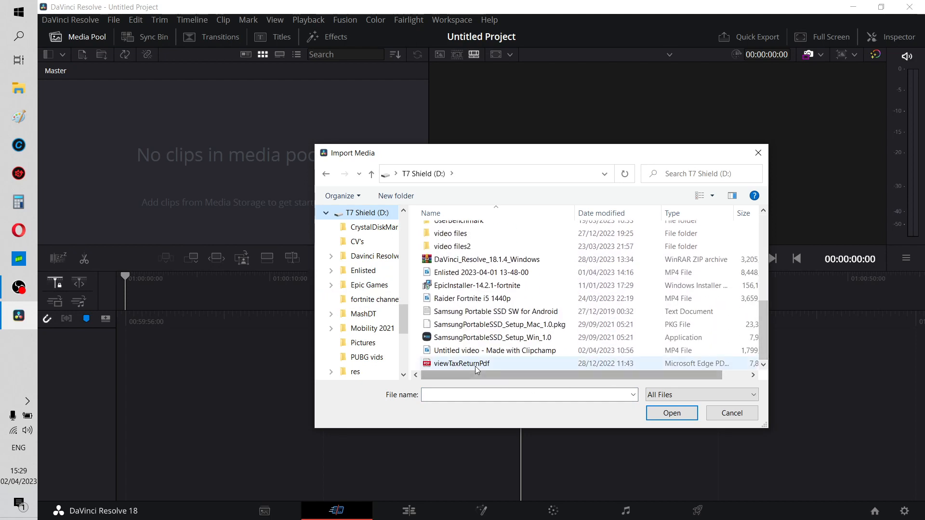
pyautogui.click(495, 350)
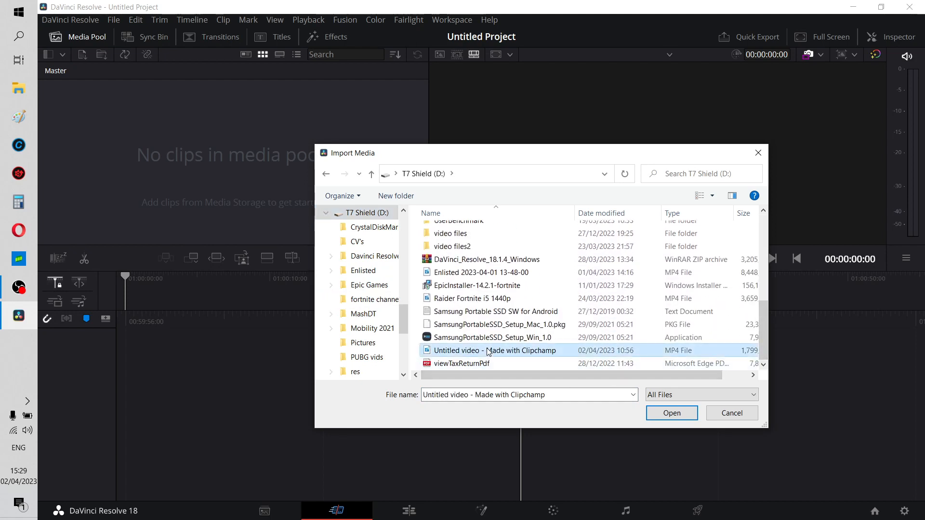
pyautogui.moveTo(671, 413)
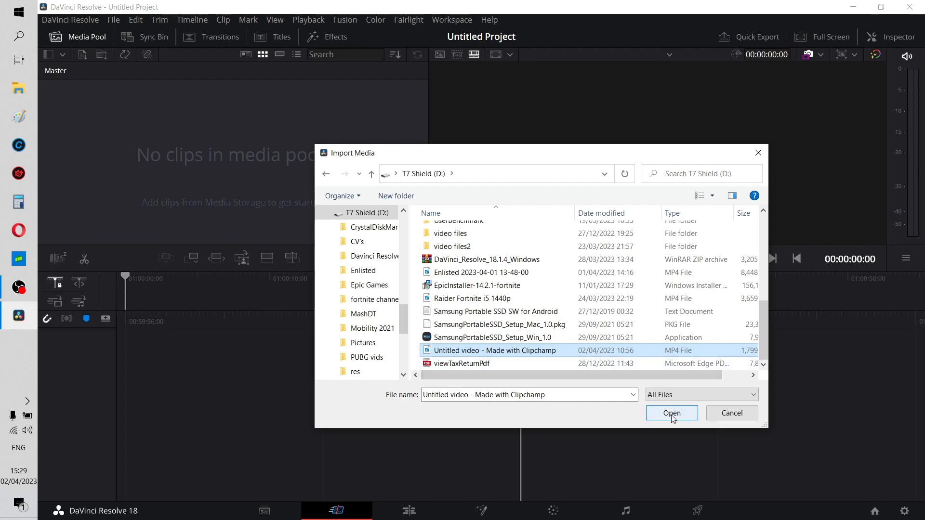
pyautogui.click(671, 413)
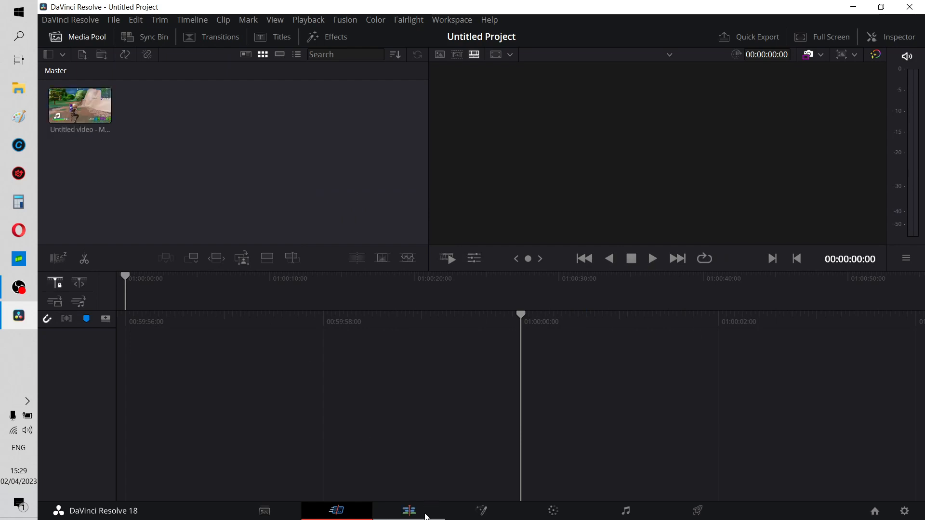
# On the Edit page, play the Clipchamp video on Timeline 1, confirm no green band, then stop.
pyautogui.click(408, 511)
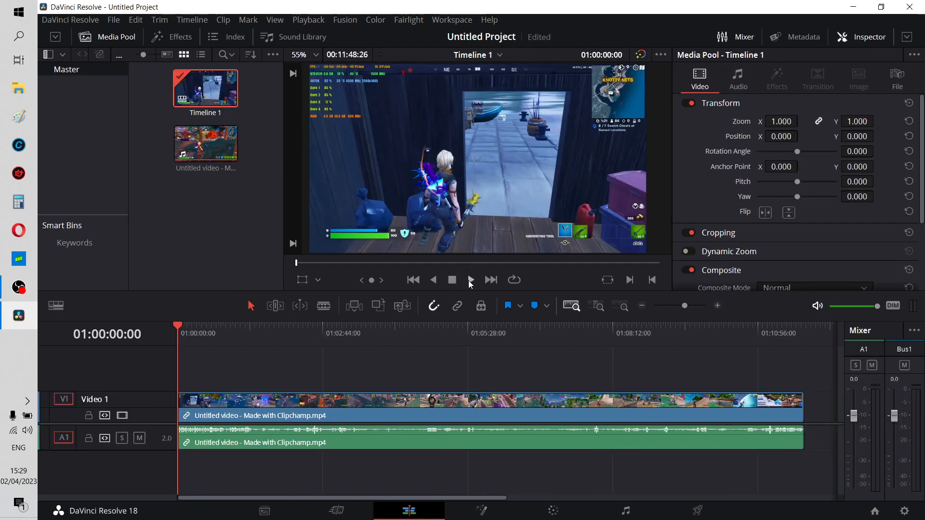
pyautogui.click(471, 279)
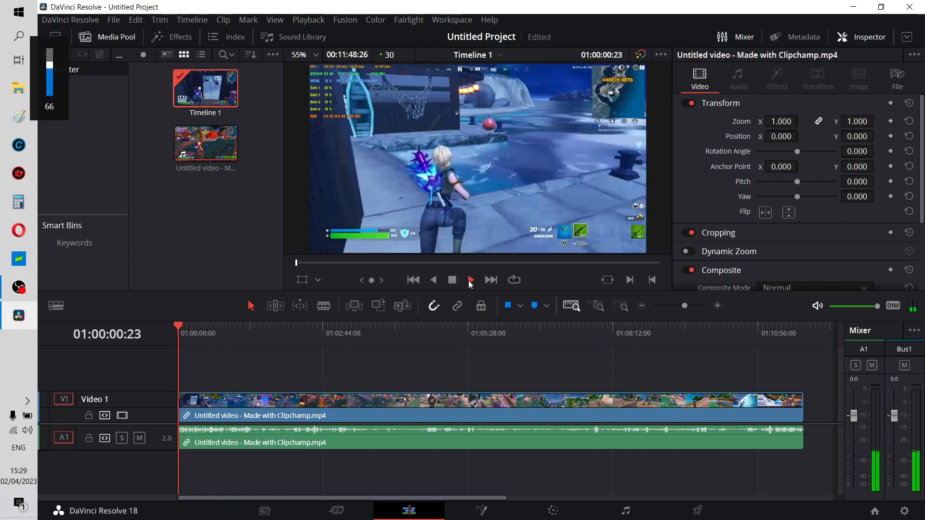
pyautogui.click(471, 280)
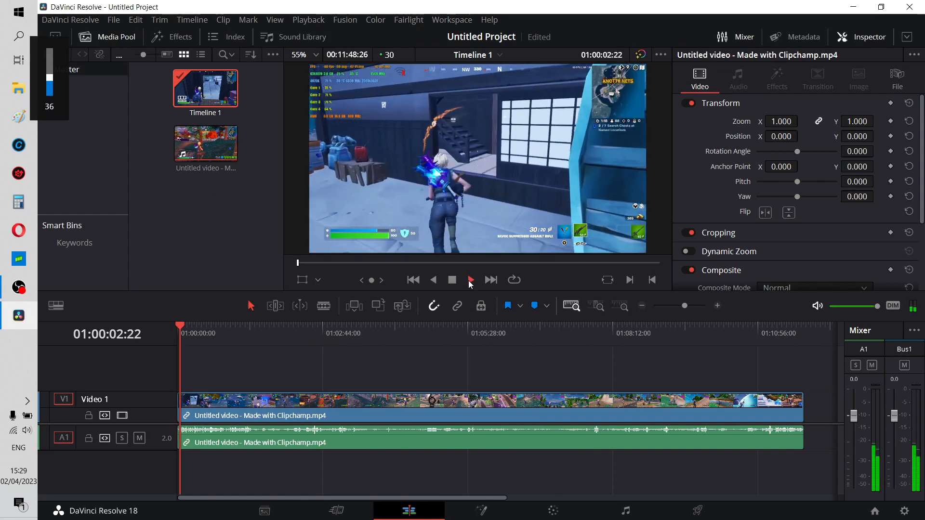
pyautogui.click(470, 280)
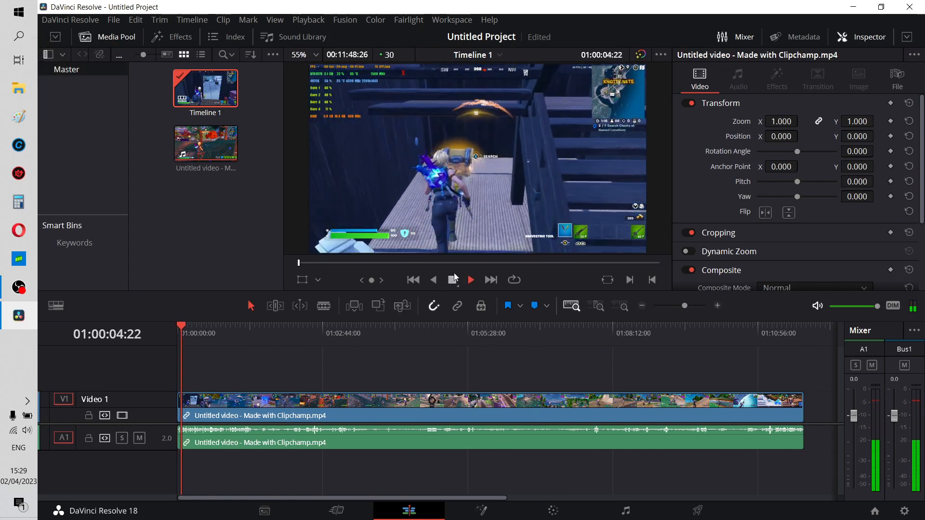
pyautogui.click(471, 279)
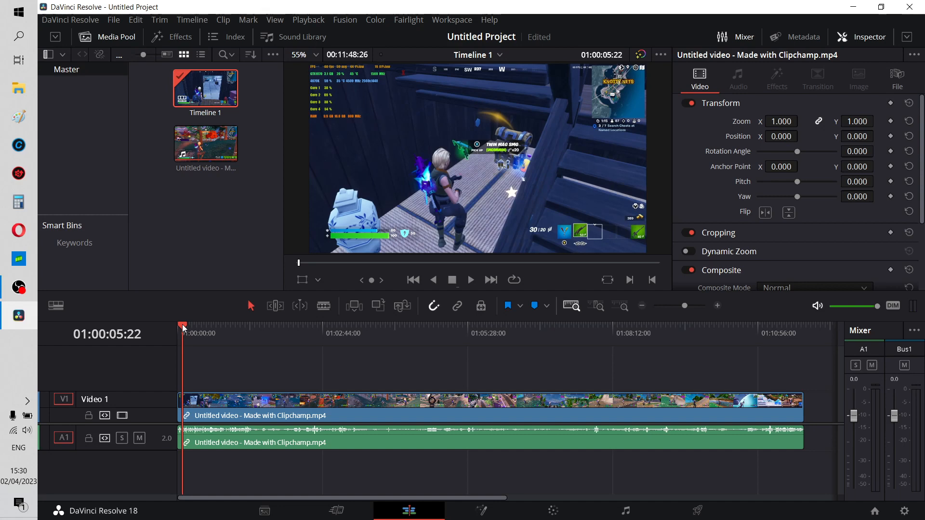
pyautogui.moveTo(126, 258)
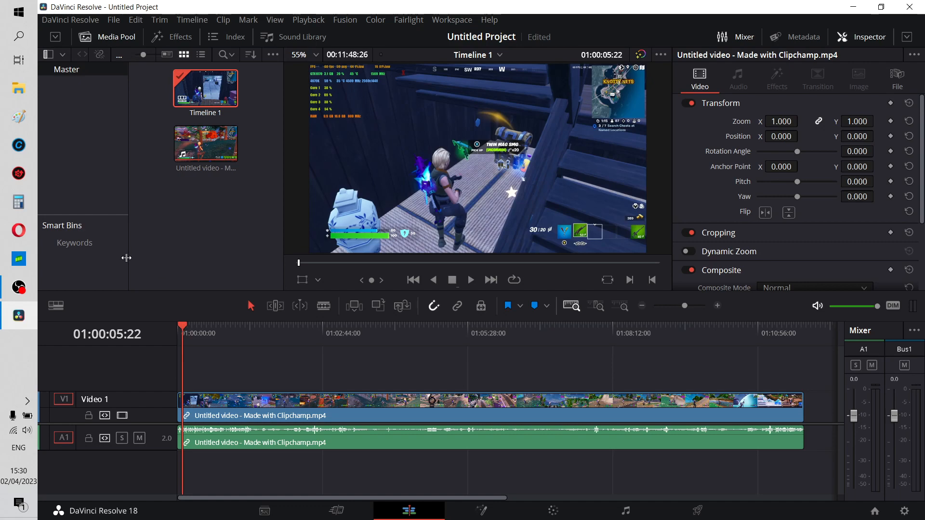